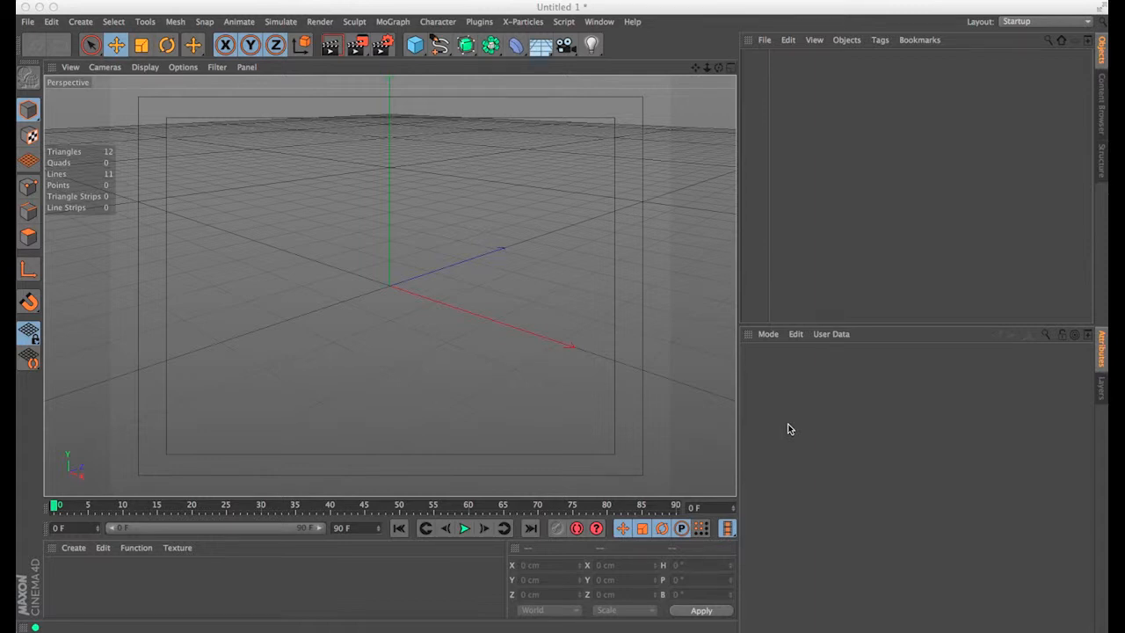
mouse_move(88, 104)
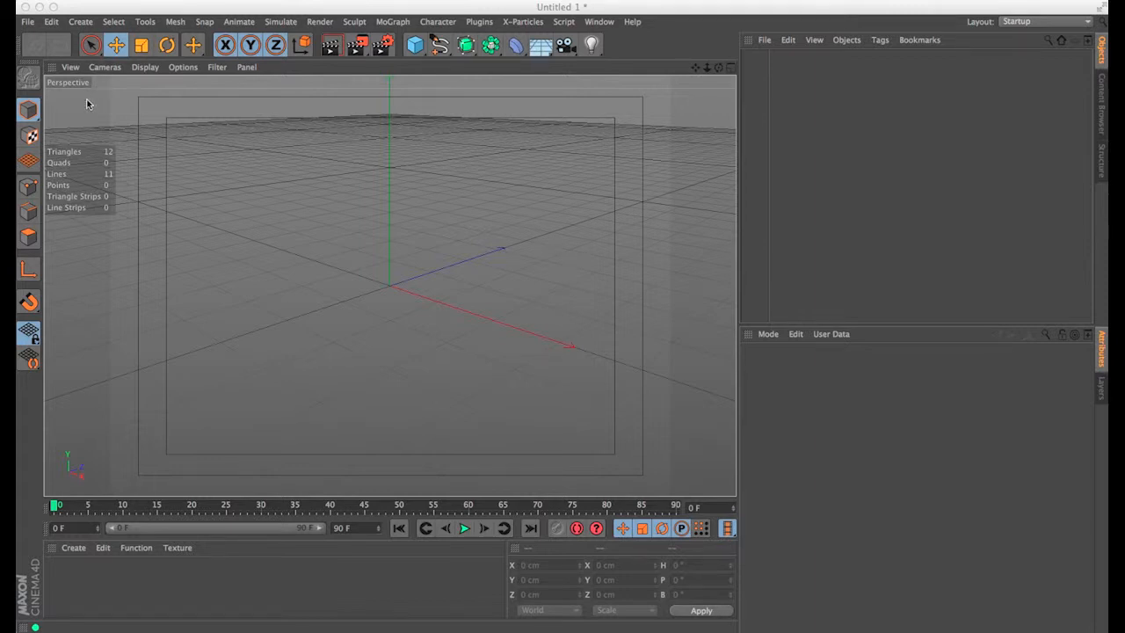
mouse_move(31, 84)
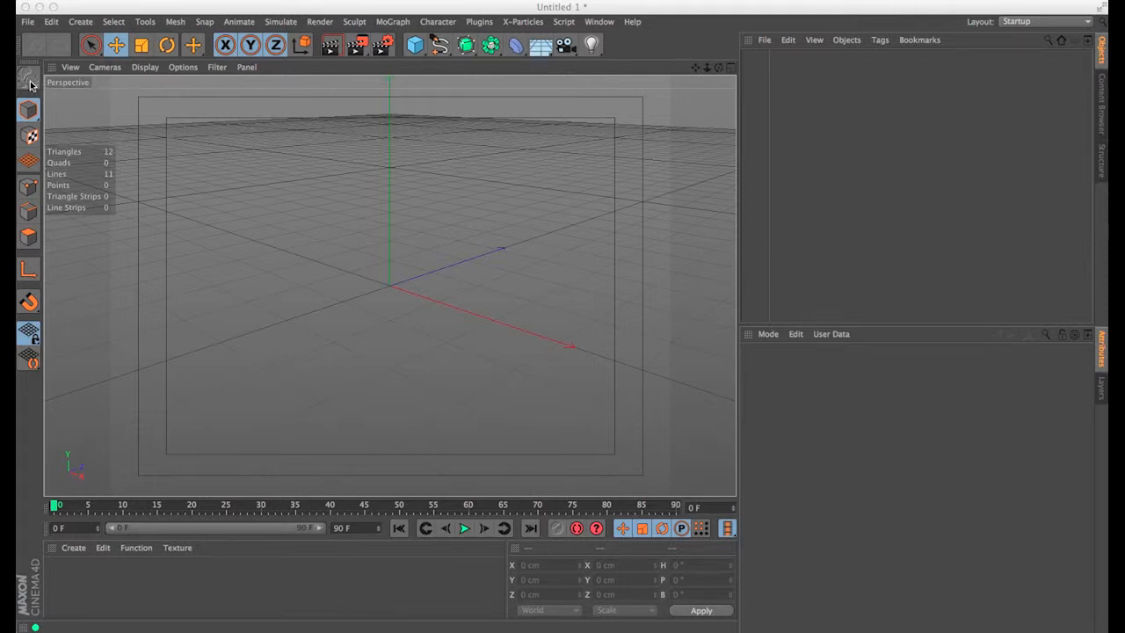
mouse_move(26, 158)
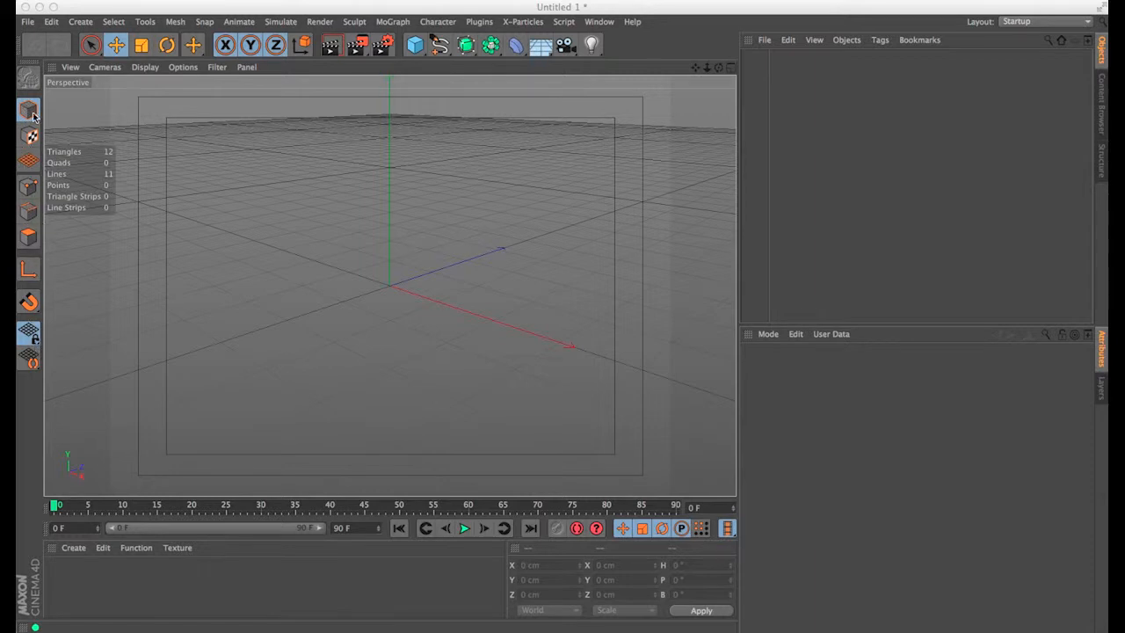
mouse_move(30, 138)
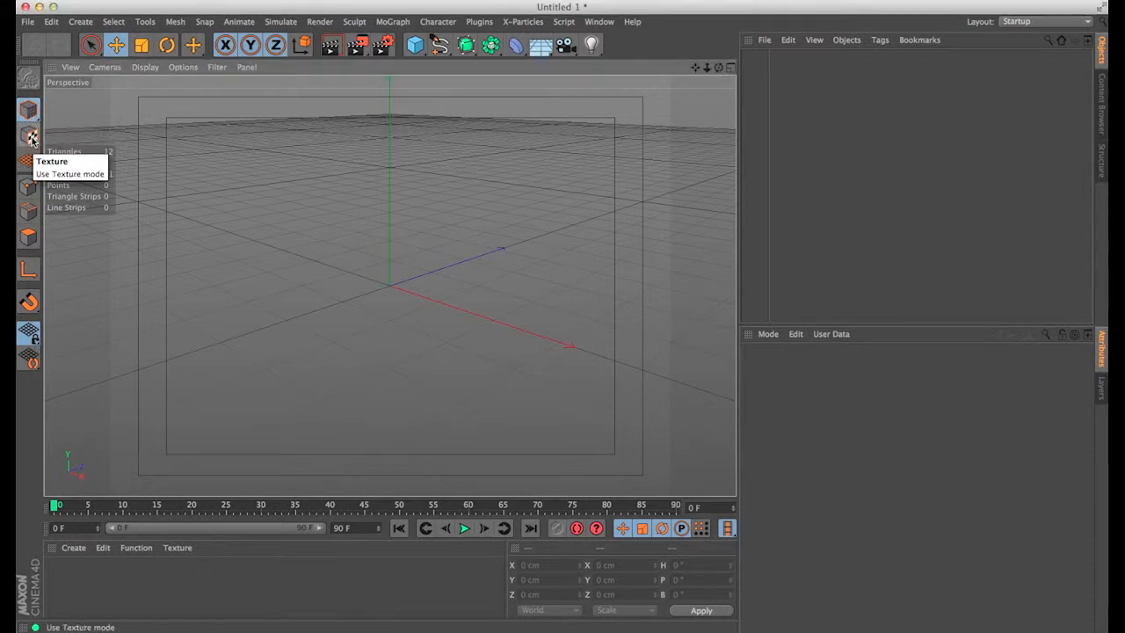
mouse_move(28, 187)
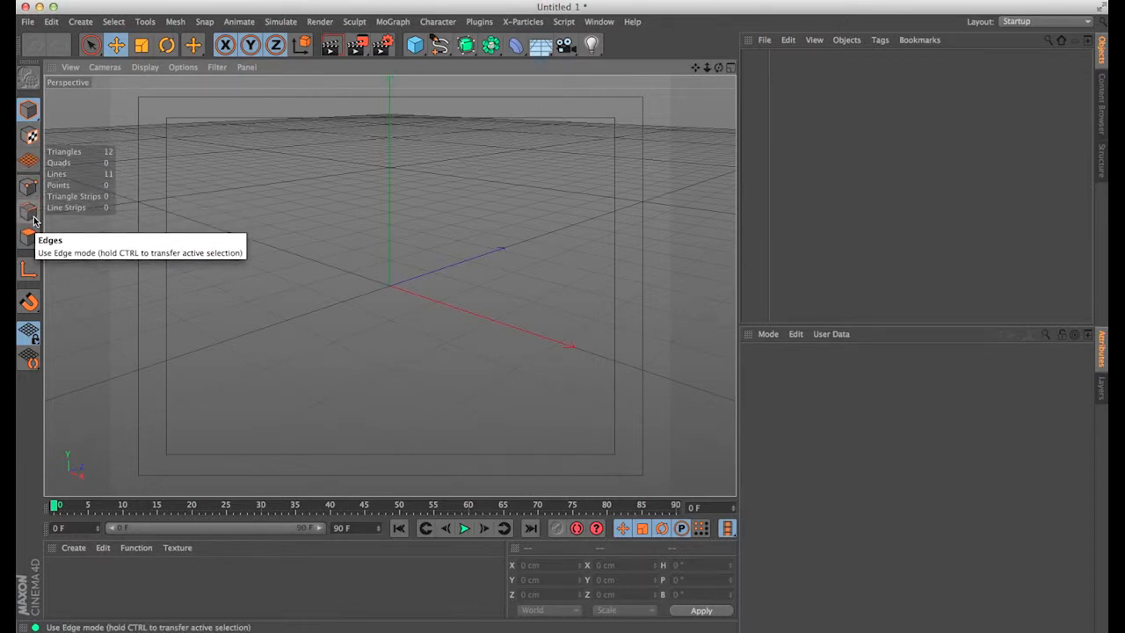
mouse_move(29, 160)
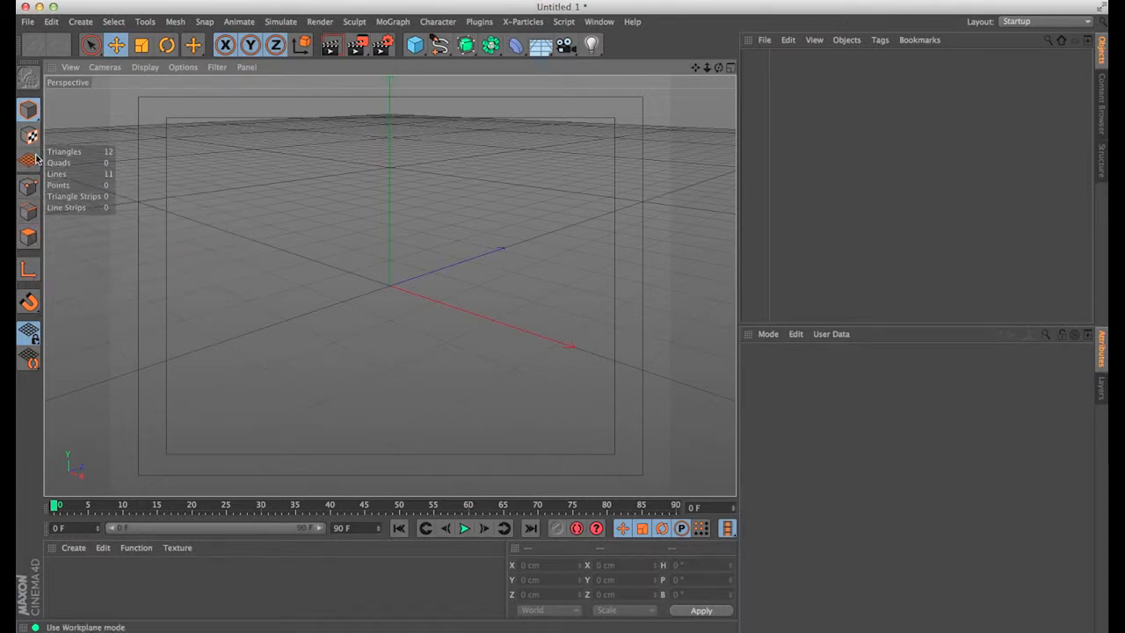
mouse_move(28, 268)
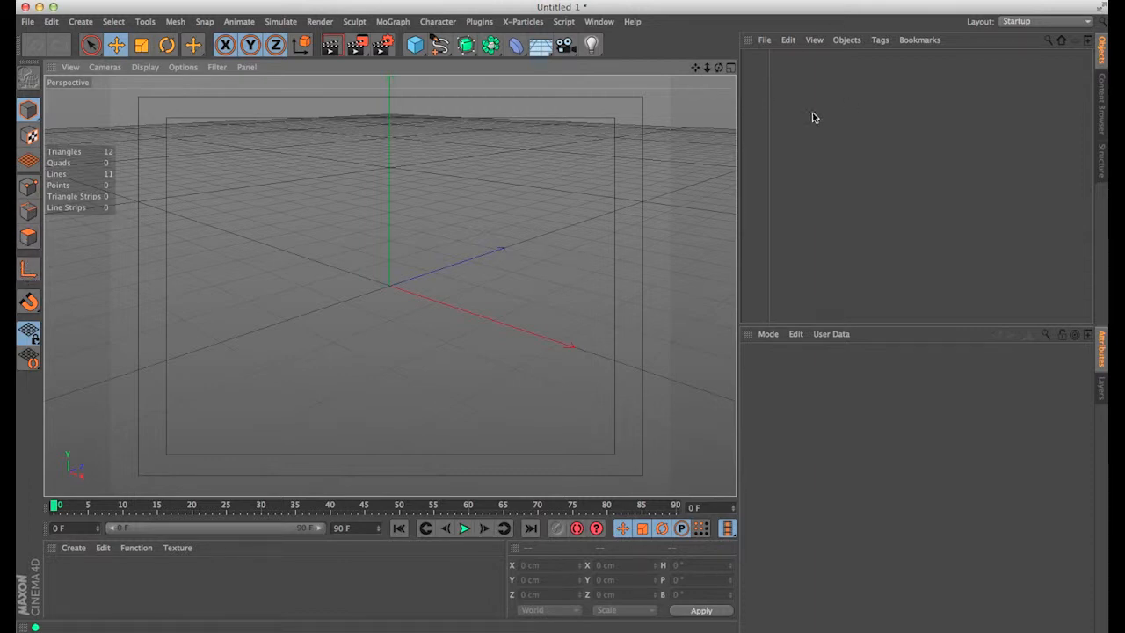
mouse_move(863, 123)
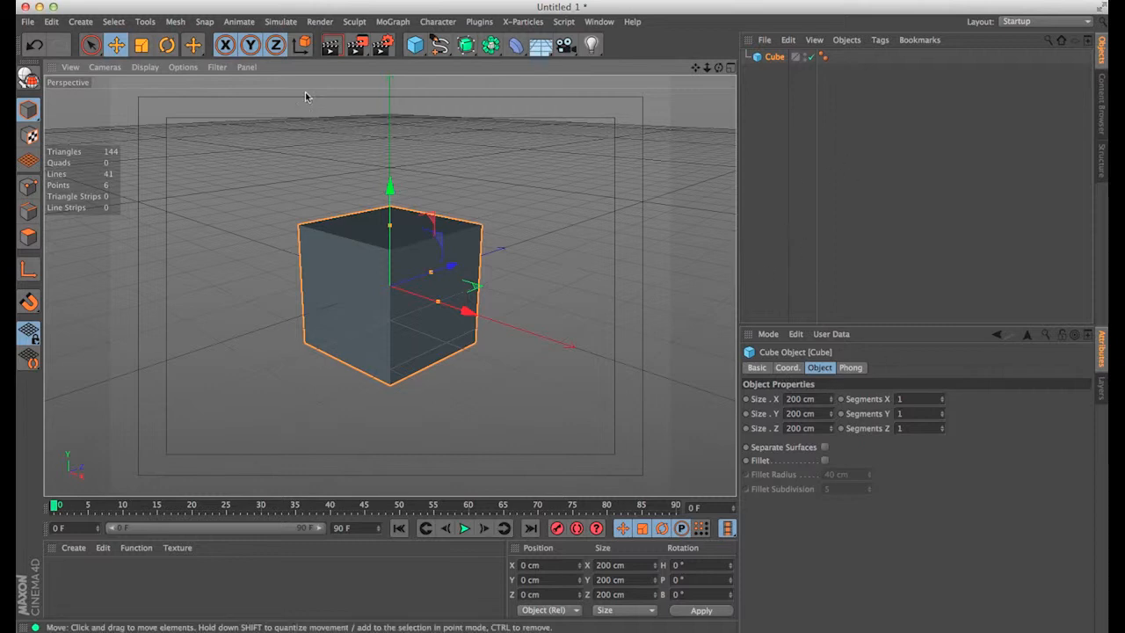
mouse_move(694, 259)
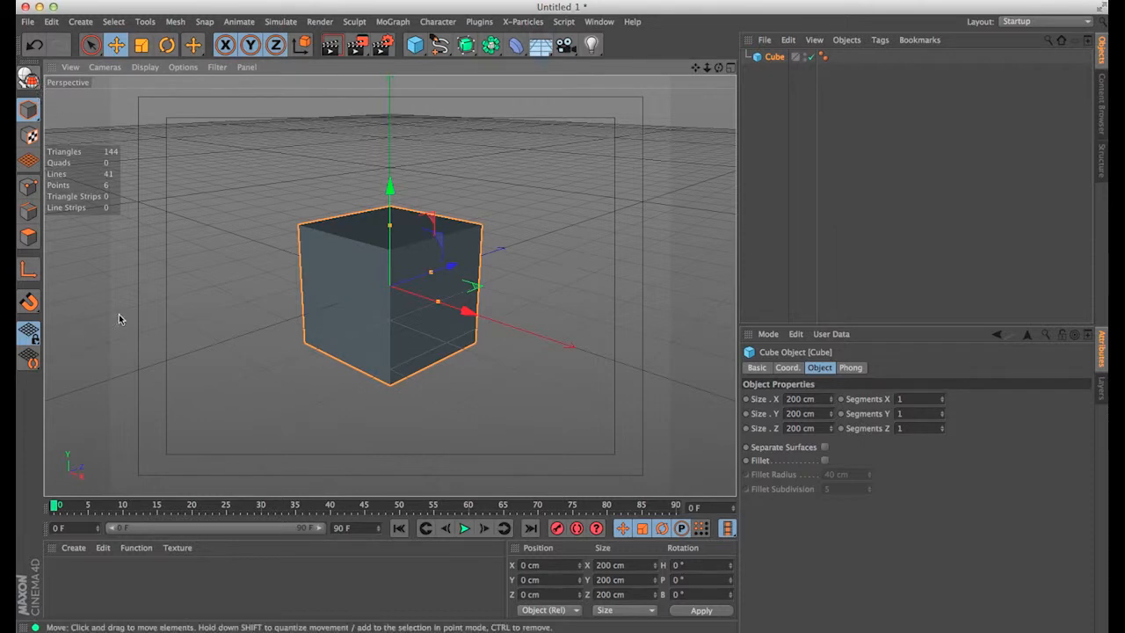
mouse_move(895, 499)
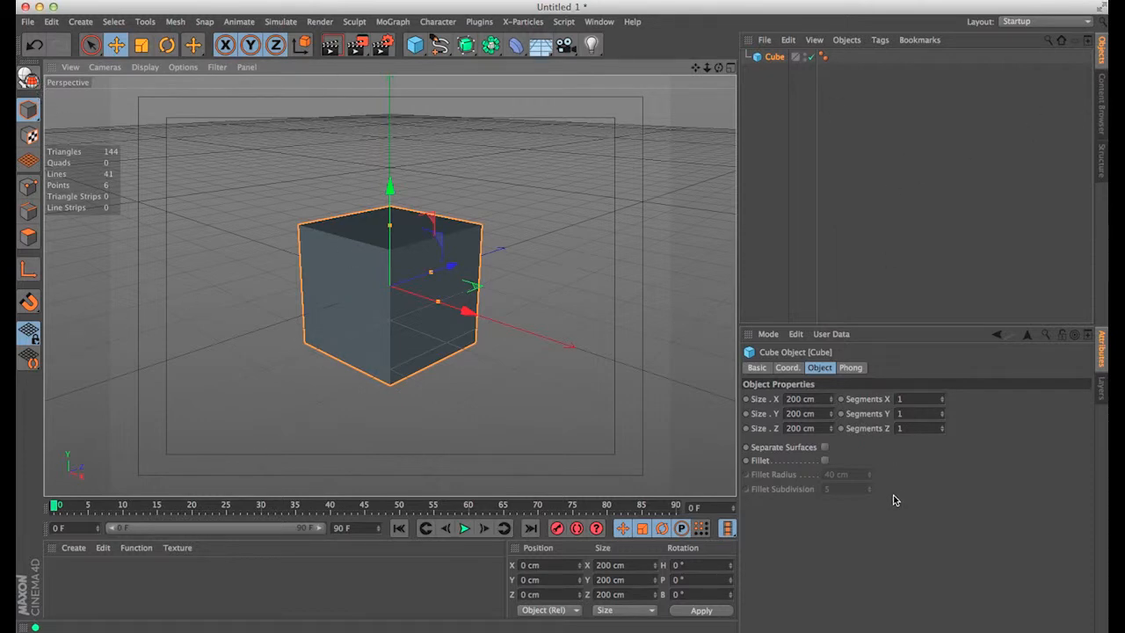
mouse_move(29, 132)
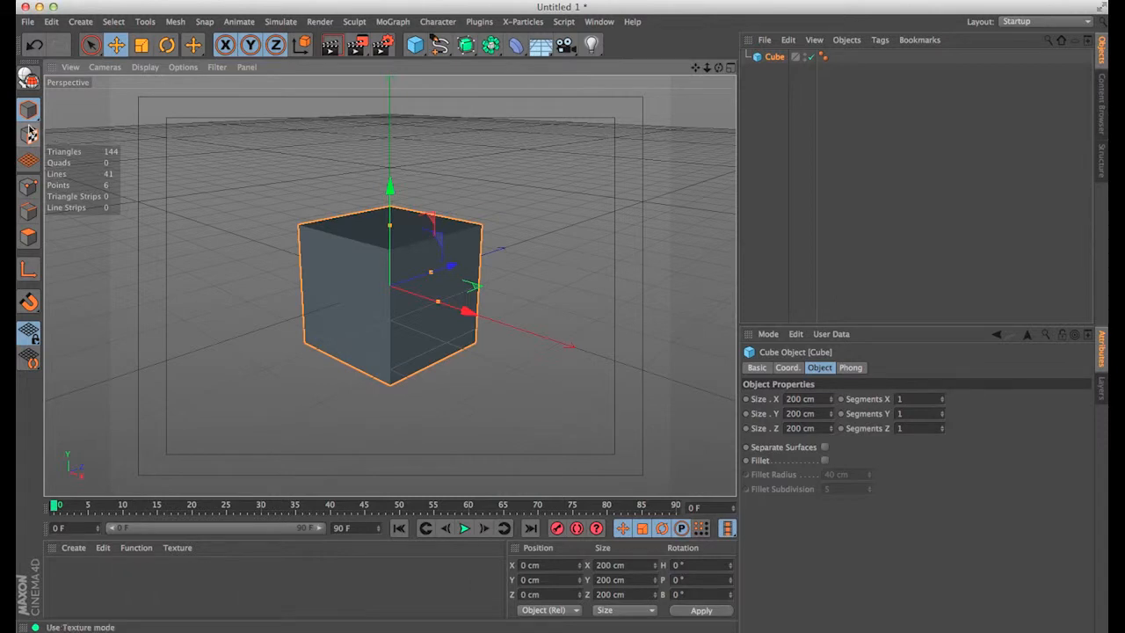
Add a 200 cm cube primitive from the top toolbar
left_click(28, 109)
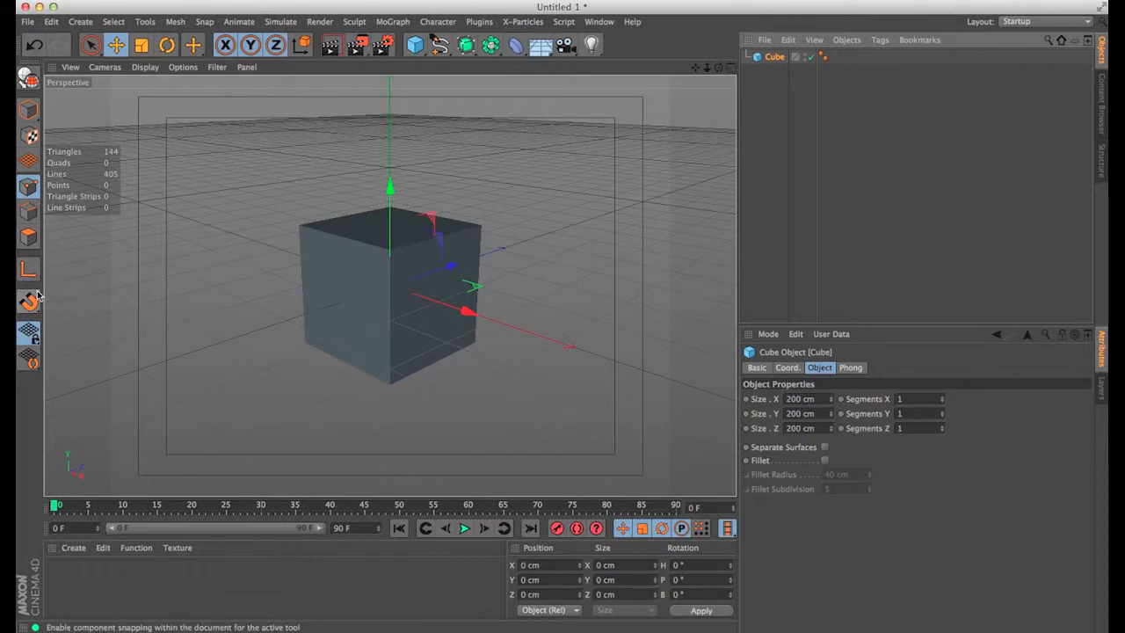
left_click(29, 302)
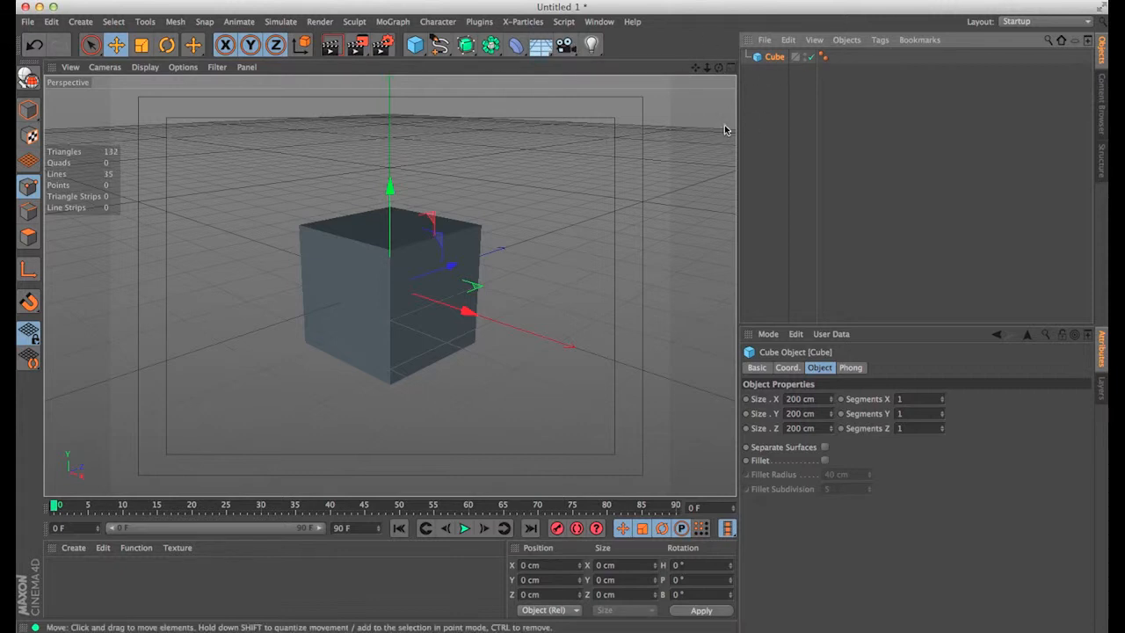
mouse_move(99, 106)
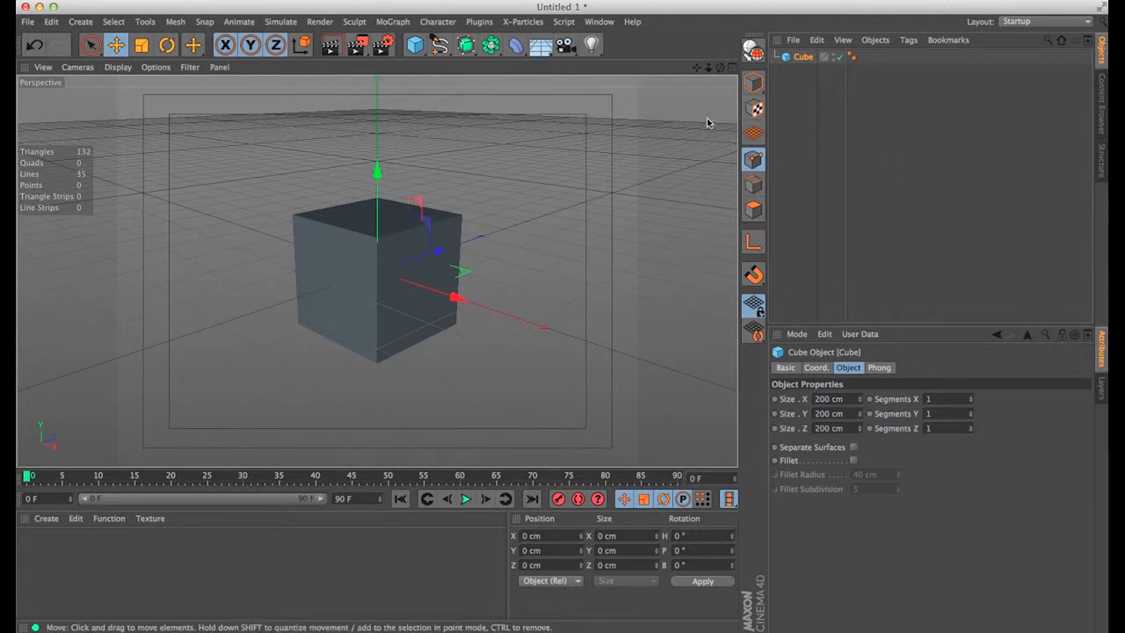
mouse_move(309, 216)
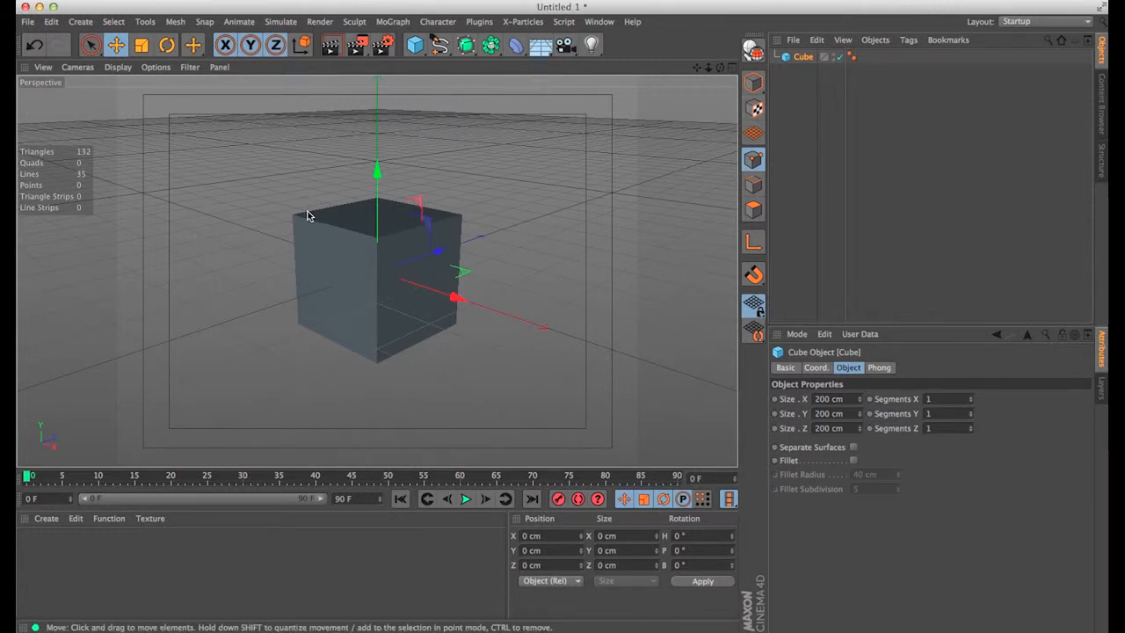
mouse_move(272, 212)
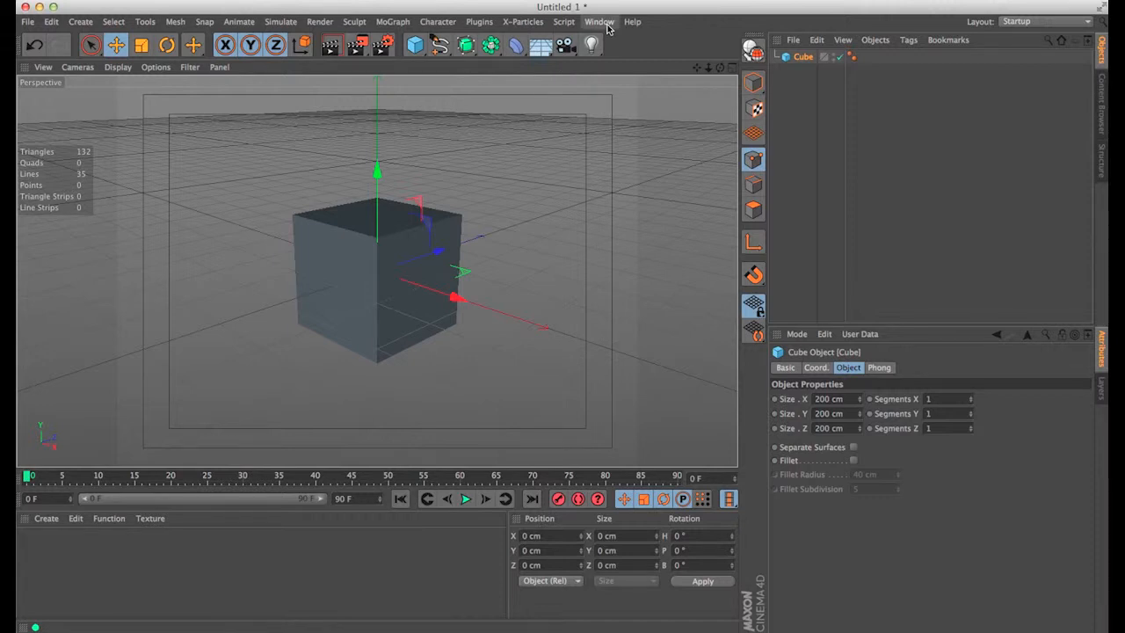
mouse_move(607, 29)
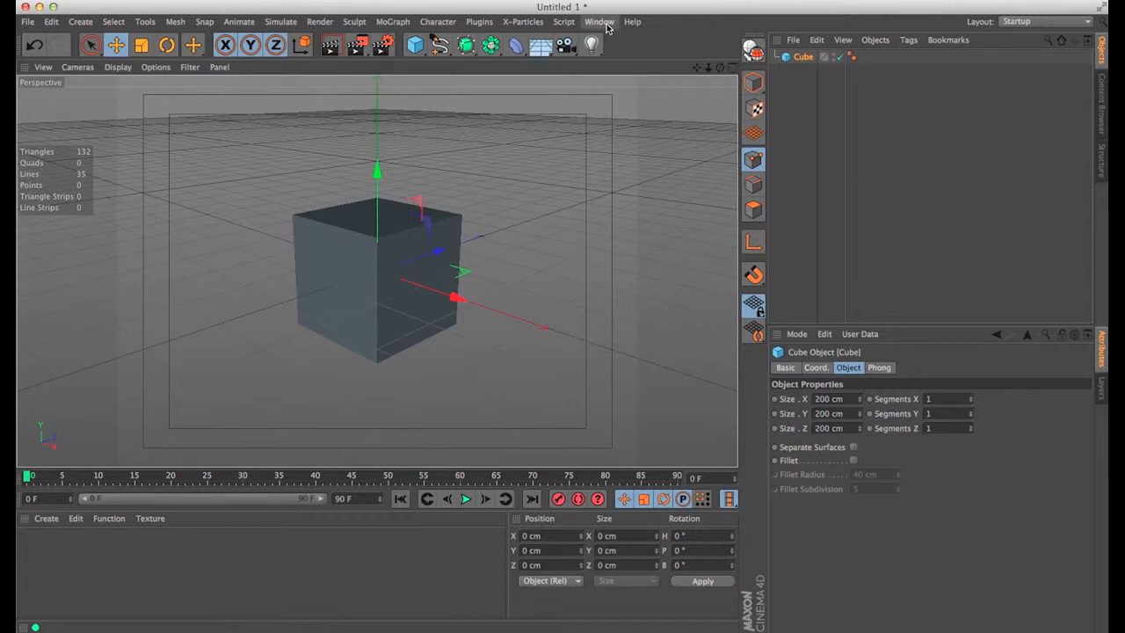
Save the rearranged interface via Window > Customization > Save as Startup Layout
left_click(598, 21)
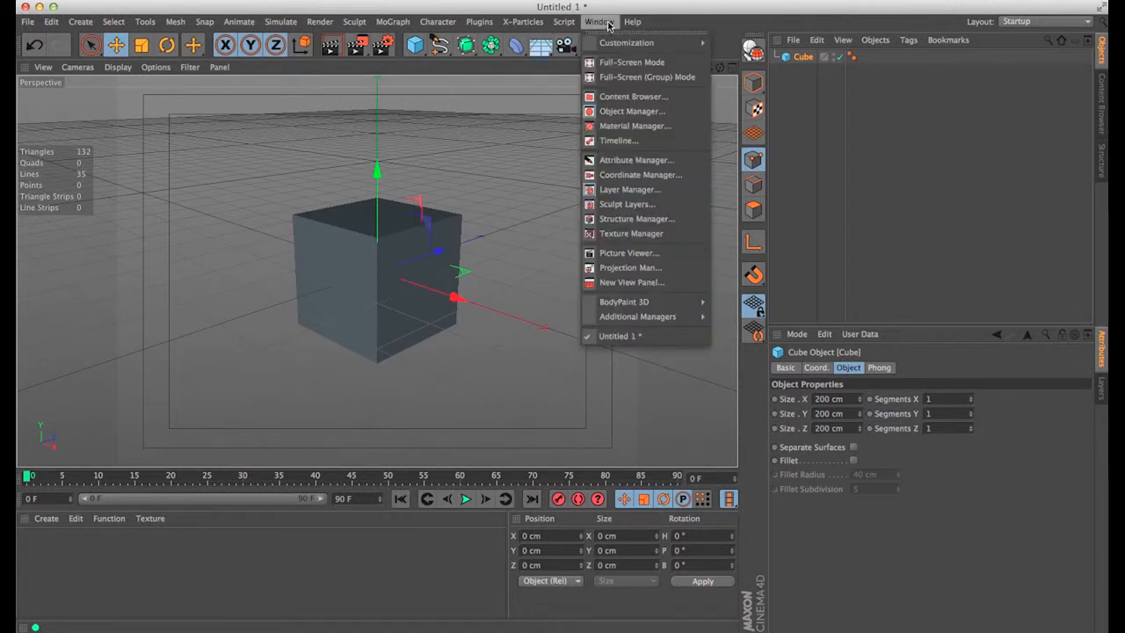
mouse_move(625, 43)
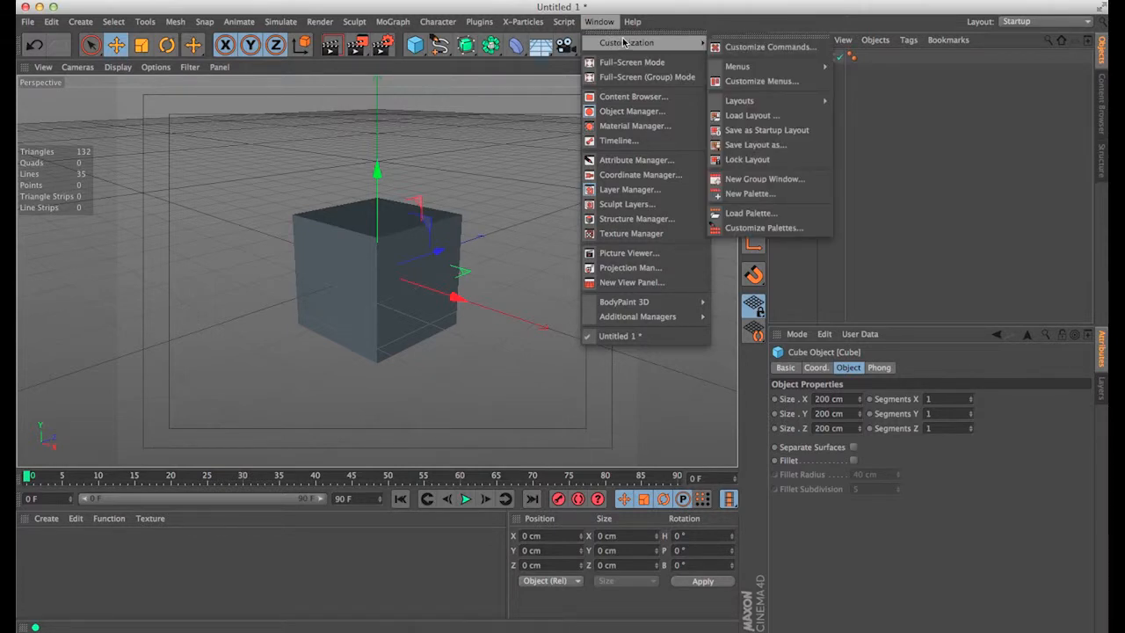
mouse_move(738, 100)
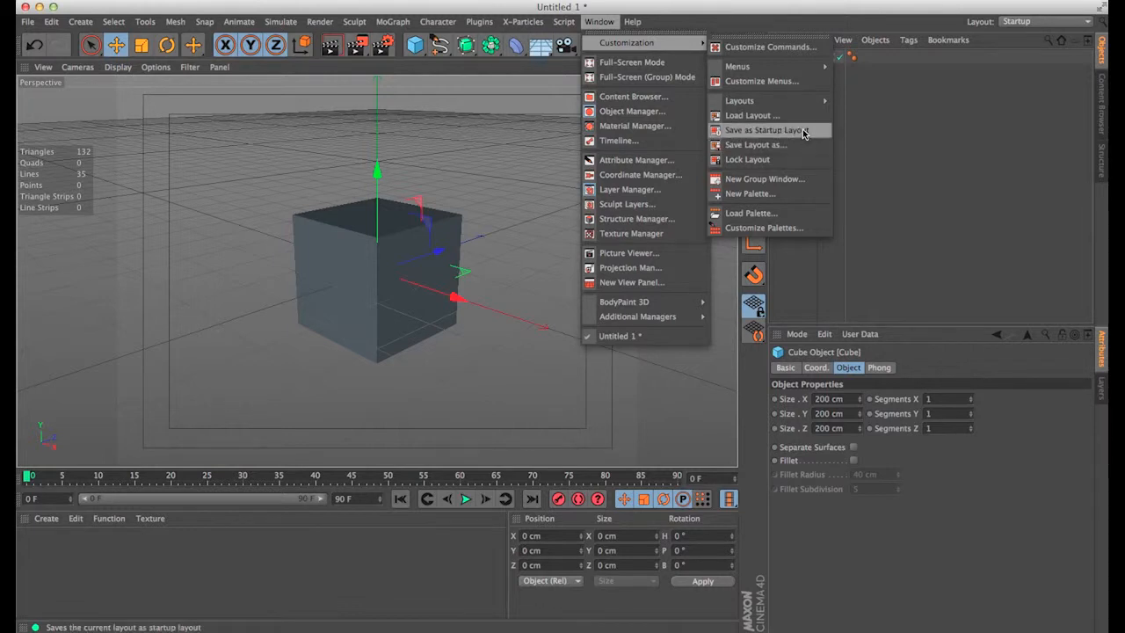
left_click(763, 129)
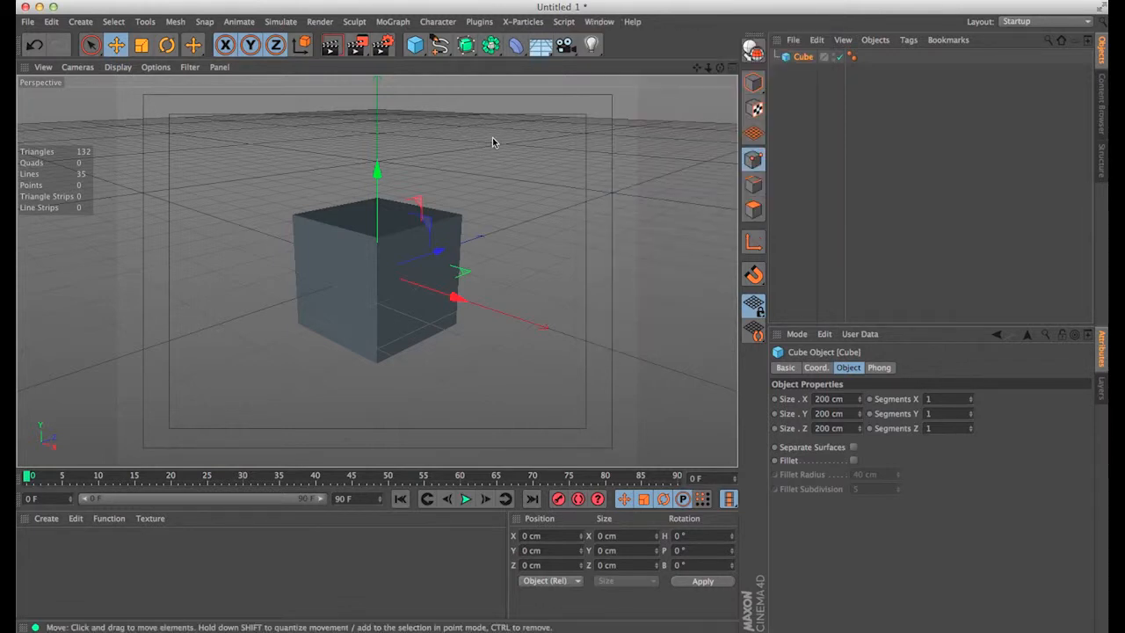
mouse_move(605, 460)
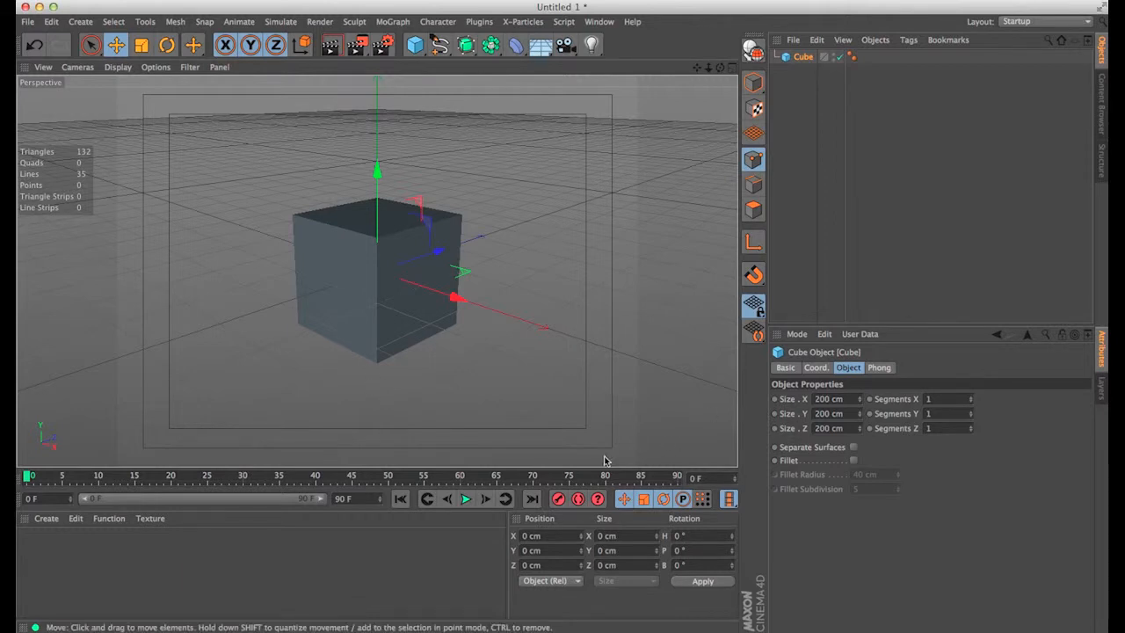
mouse_move(413, 320)
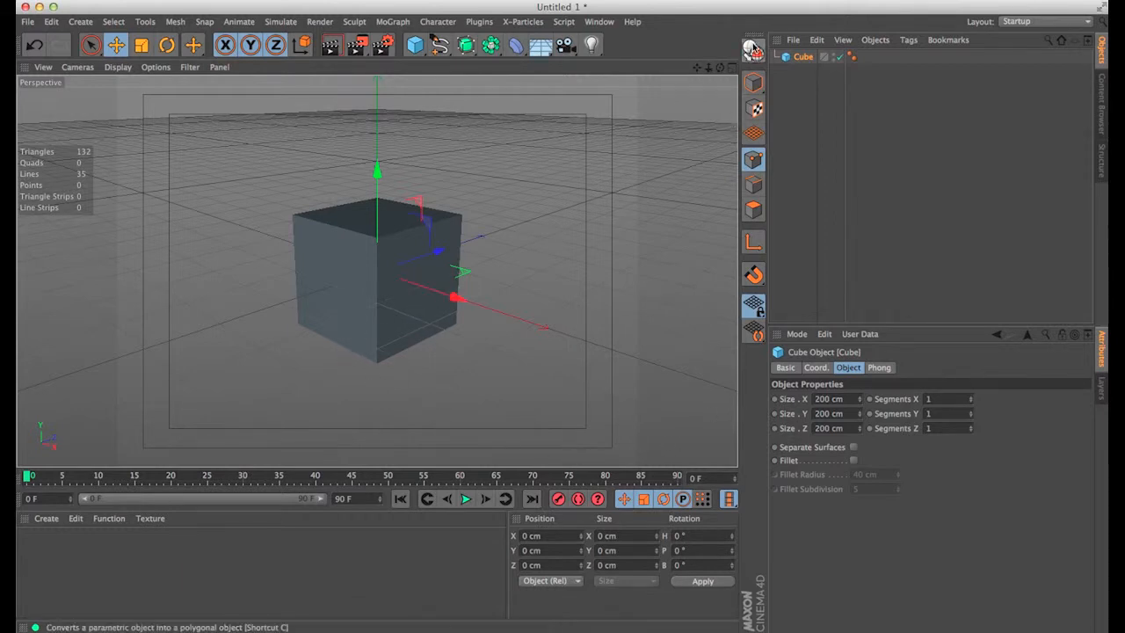
Look up the cube's commands, then open Window > Customization > Customize Commands
left_click(754, 48)
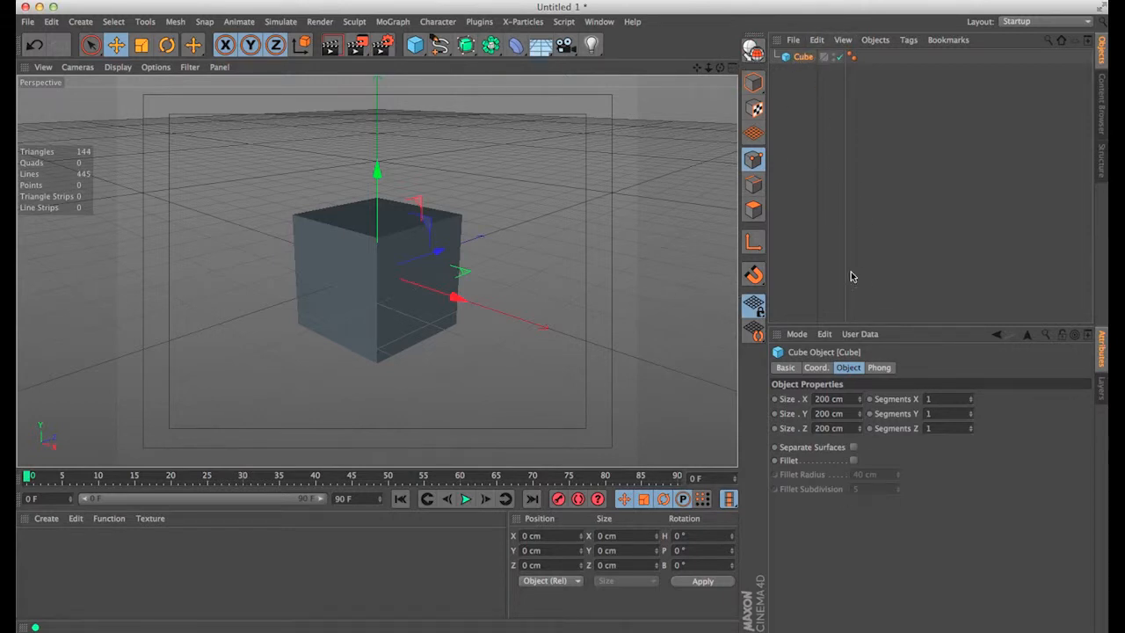
mouse_move(843, 237)
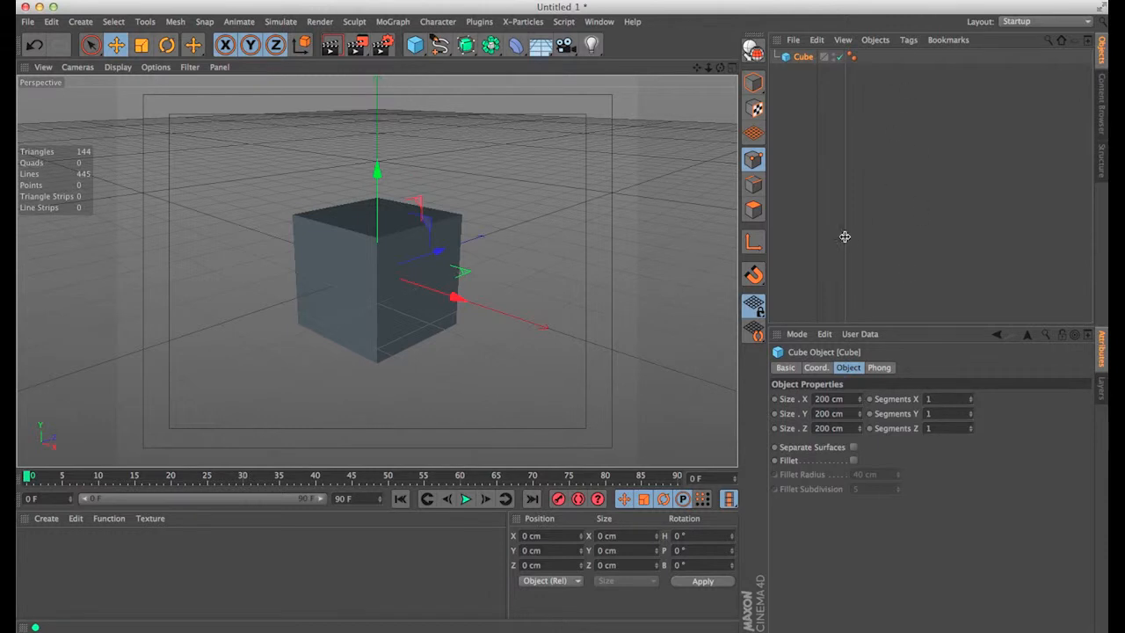
left_click(874, 40)
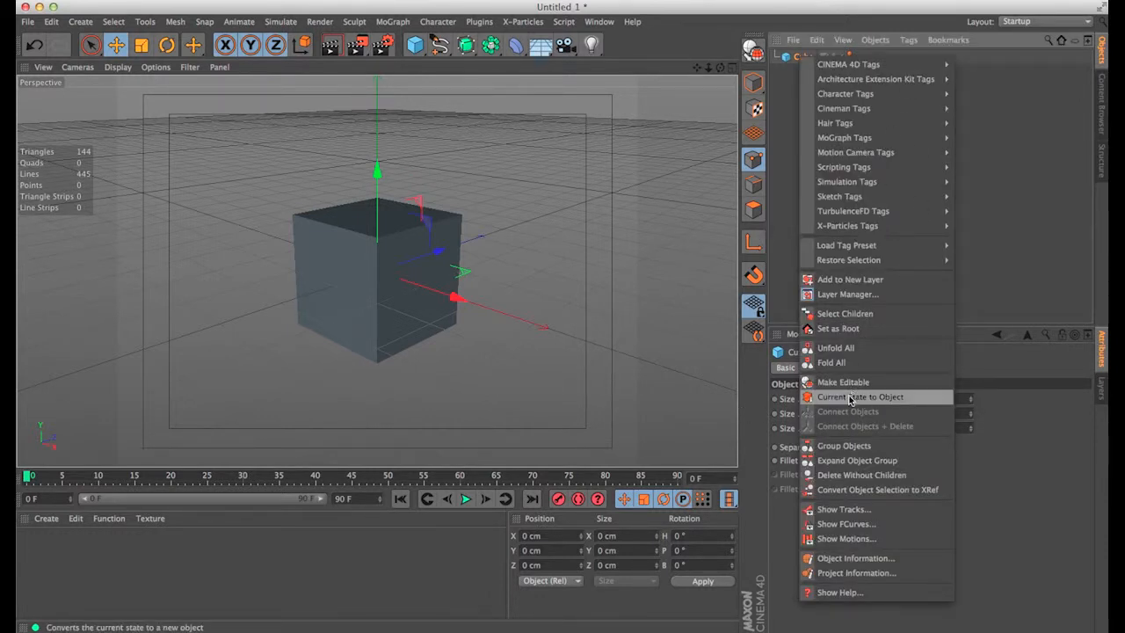
mouse_move(842, 405)
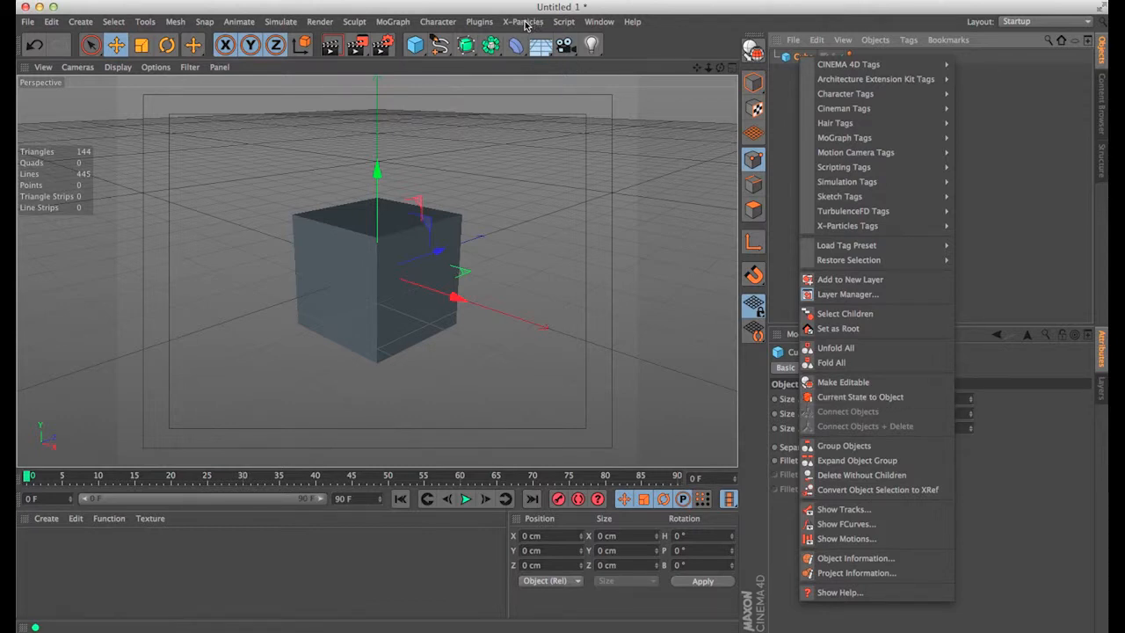
left_click(598, 21)
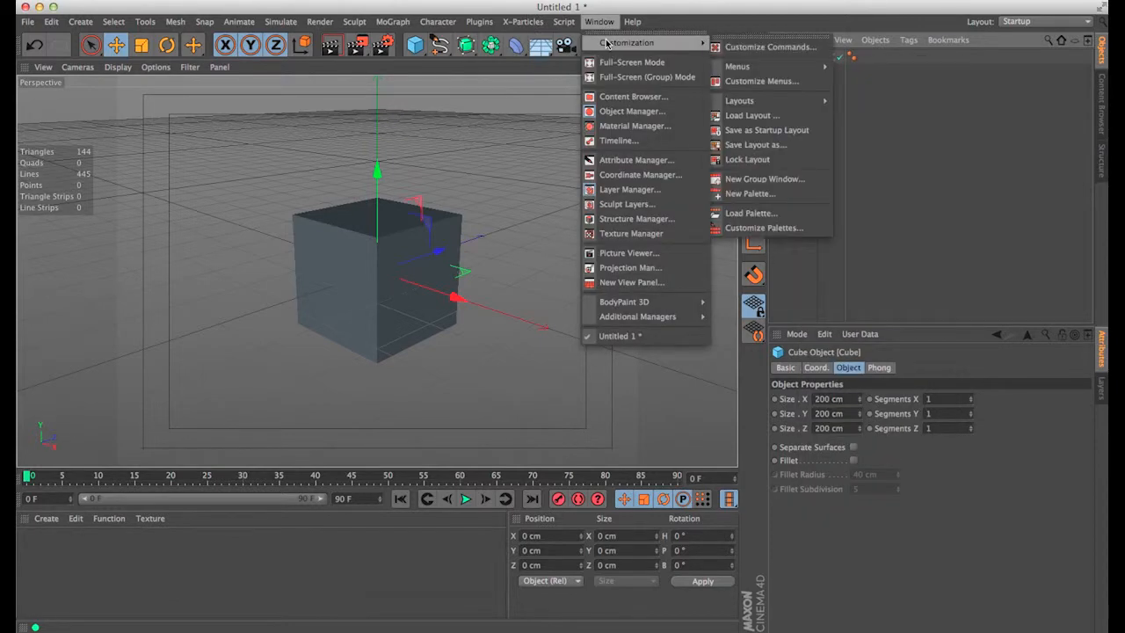
left_click(769, 46)
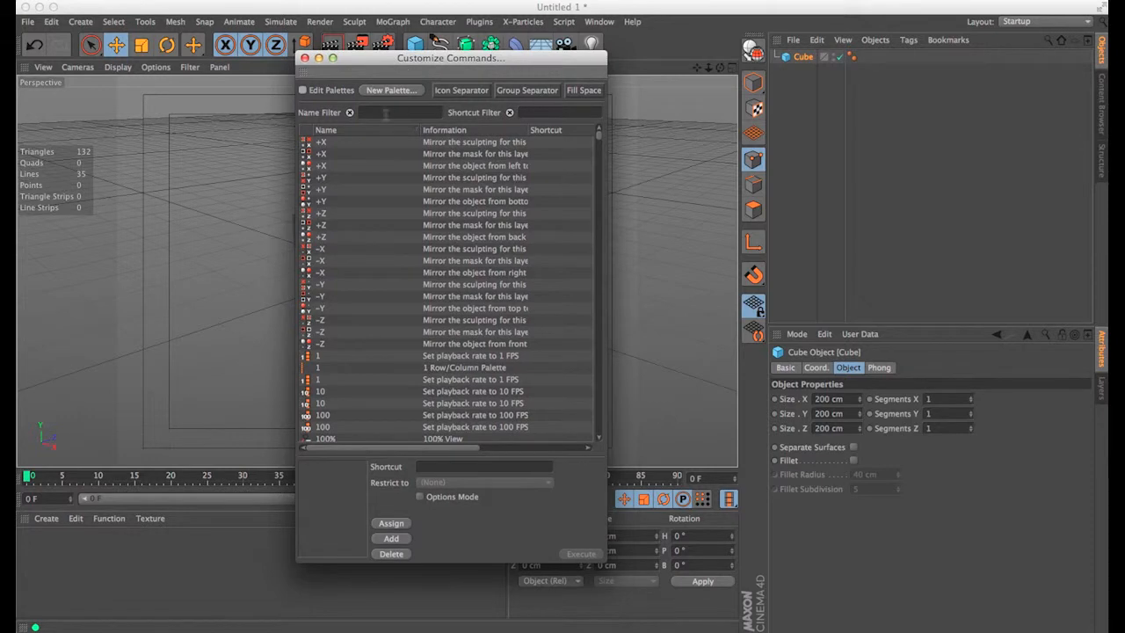
Filter the command list by 'cur' and select Current State to Object (ID 12233)
left_click(400, 113)
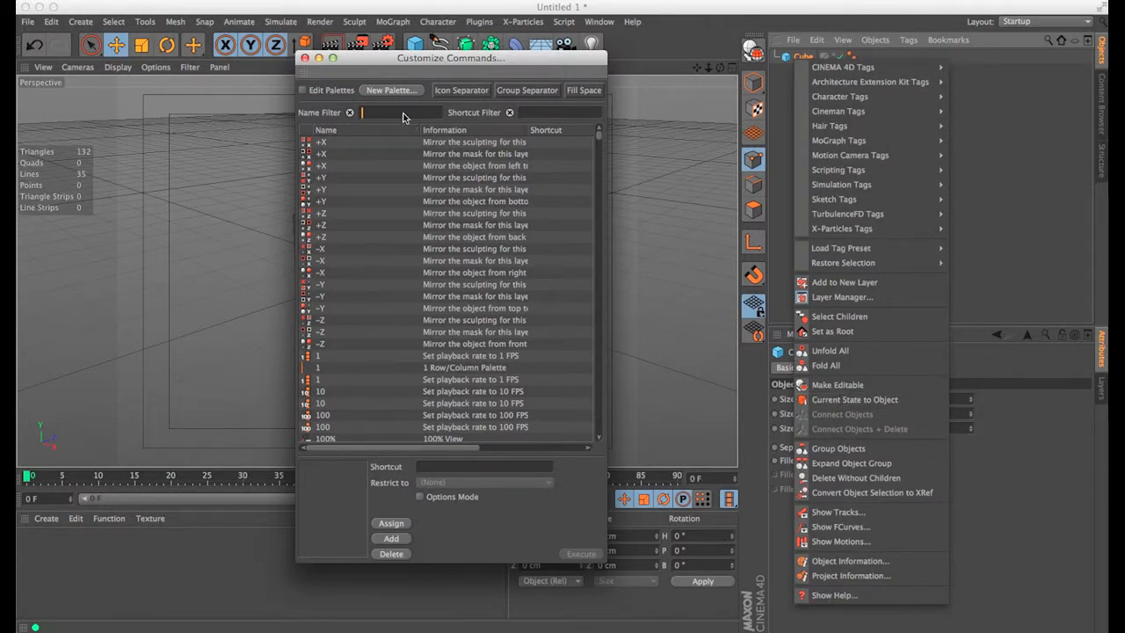
type("current")
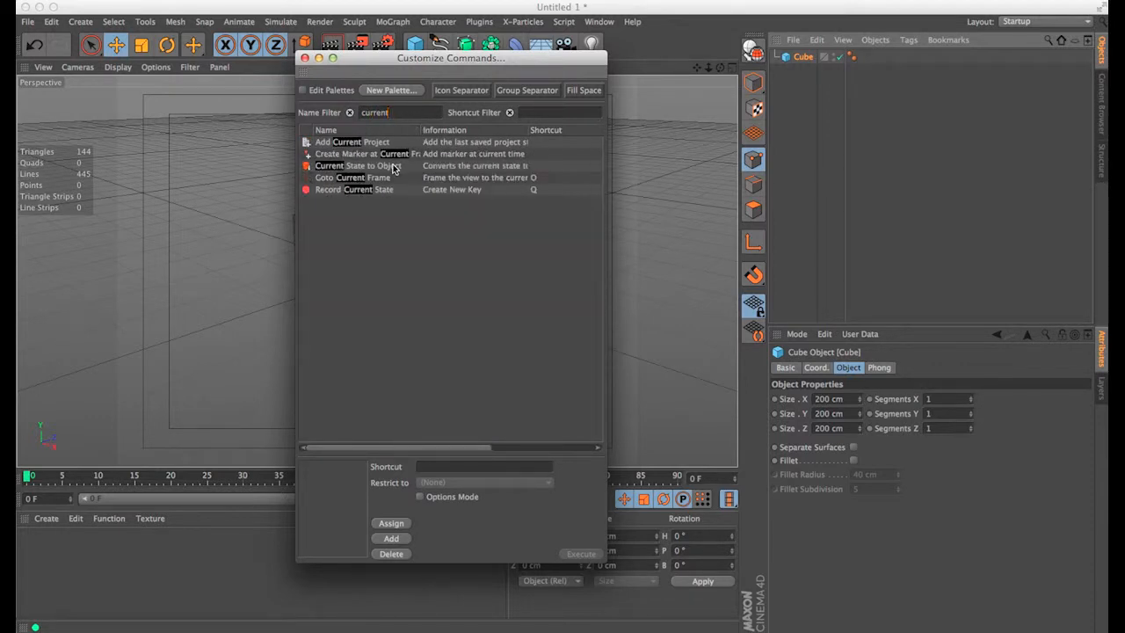
left_click(358, 165)
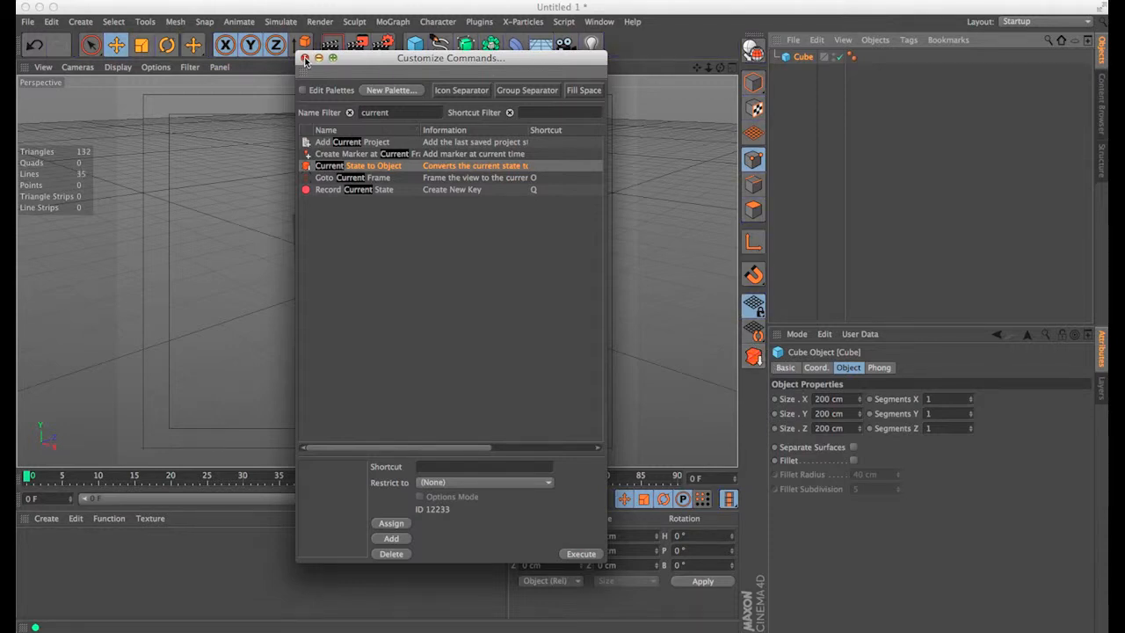
mouse_move(430, 298)
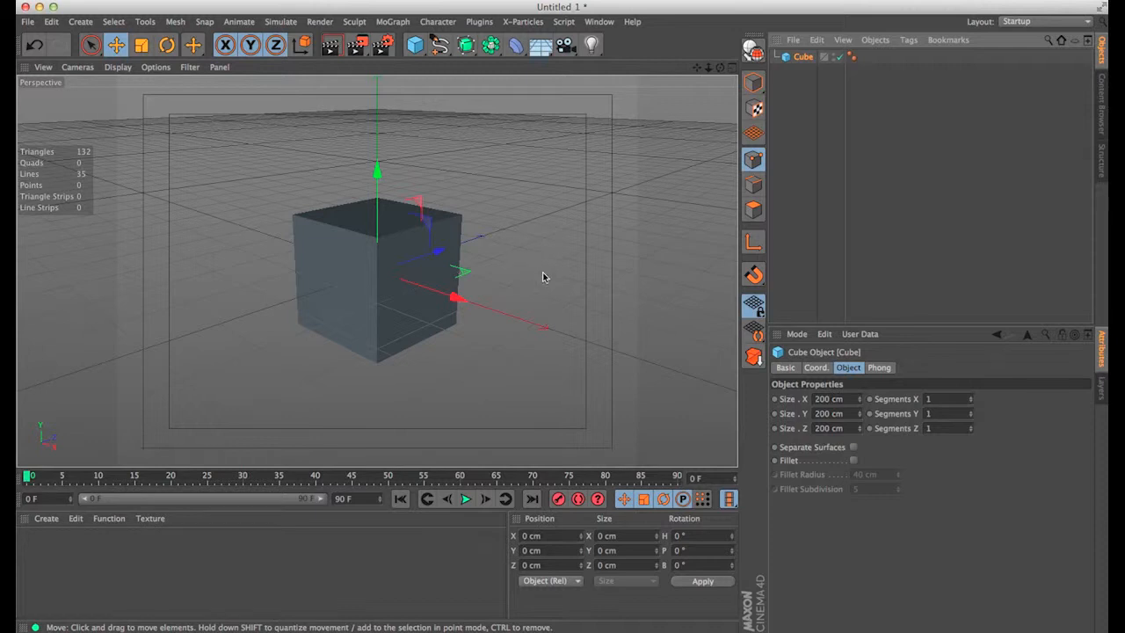
mouse_move(381, 287)
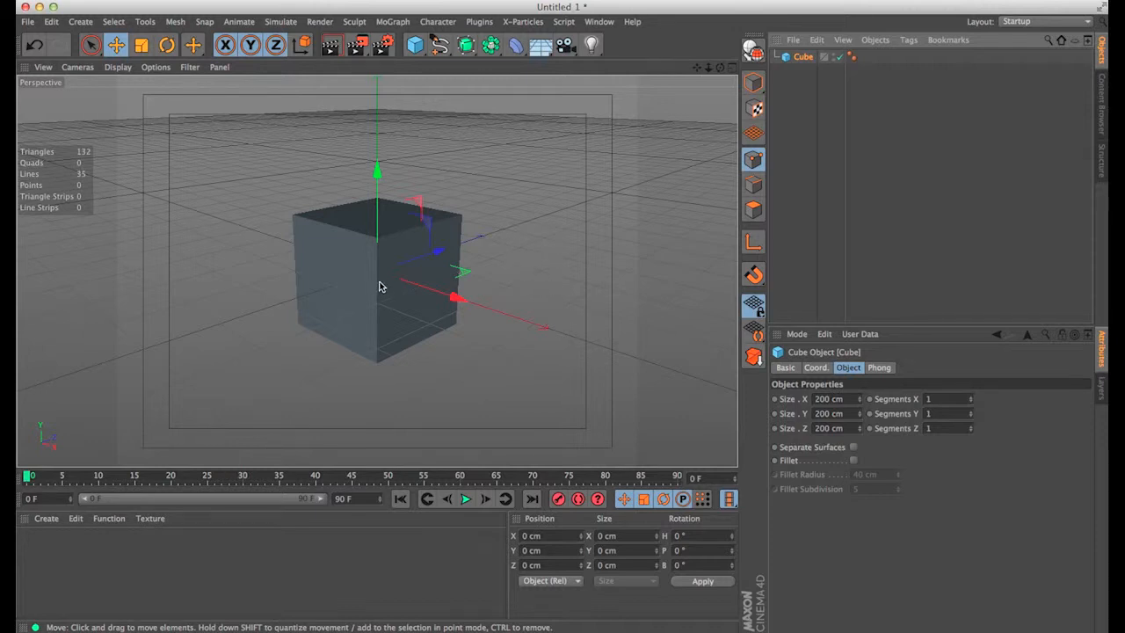
mouse_move(371, 255)
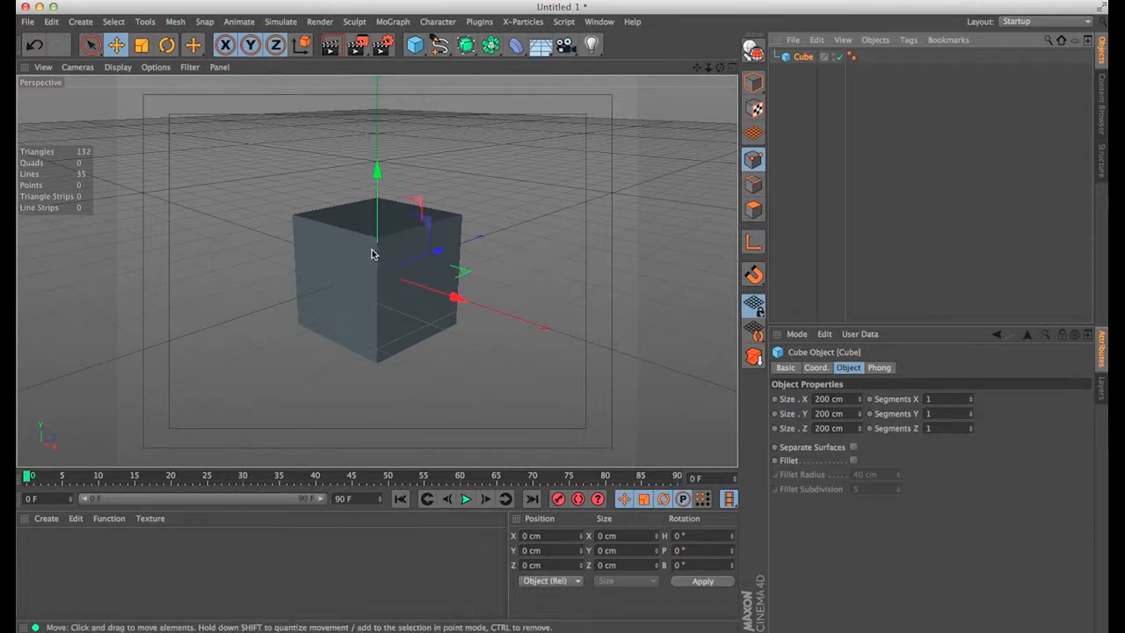
mouse_move(505, 268)
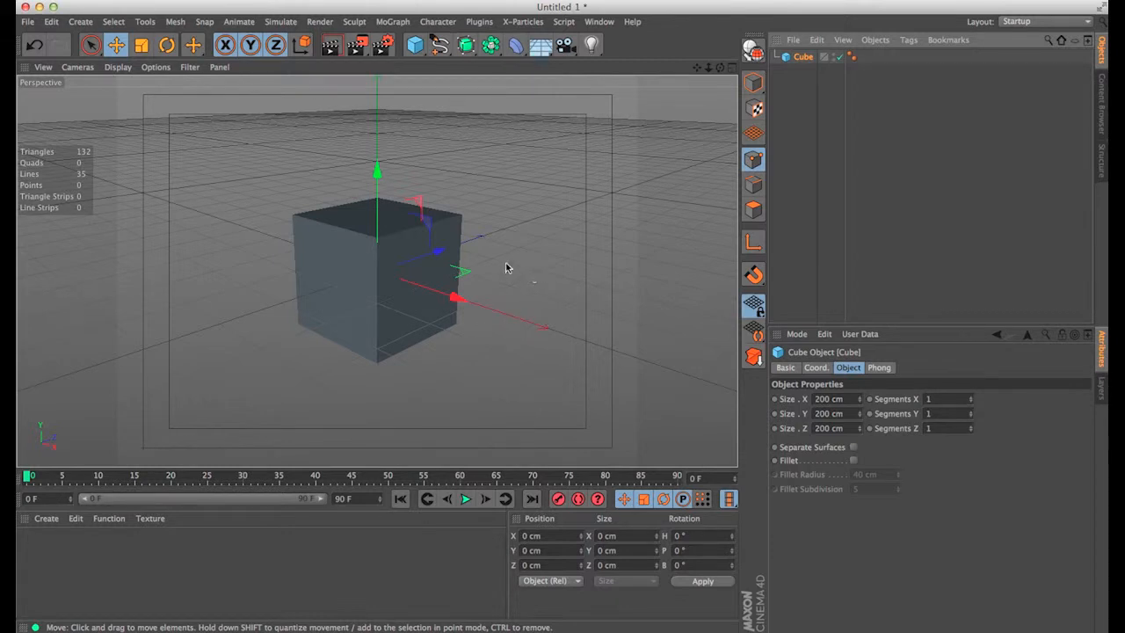
mouse_move(497, 275)
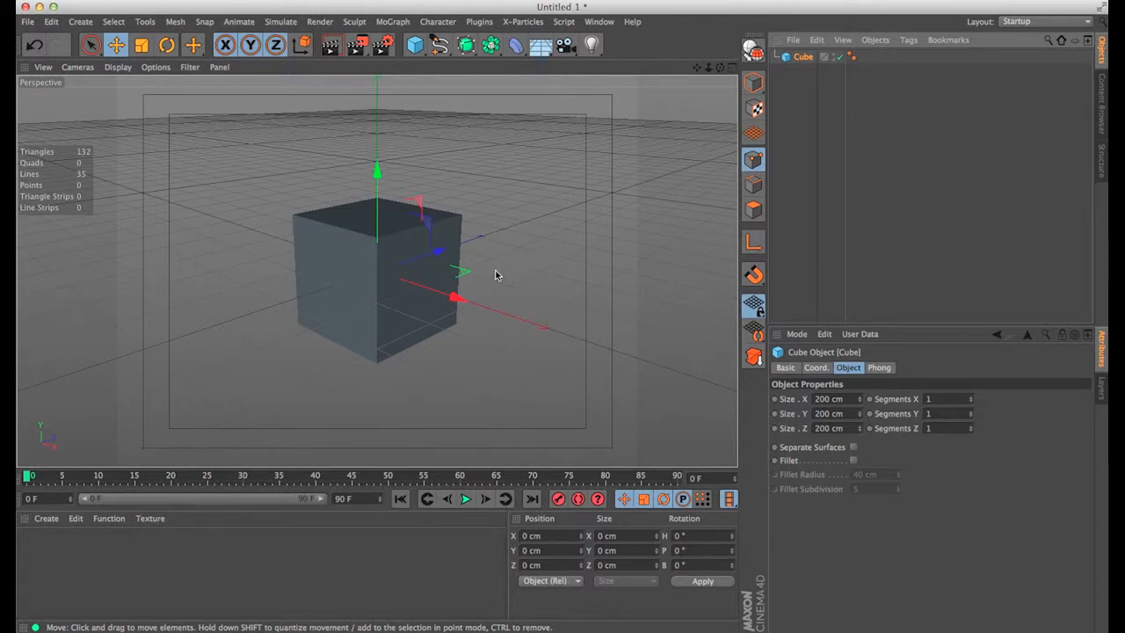
mouse_move(680, 93)
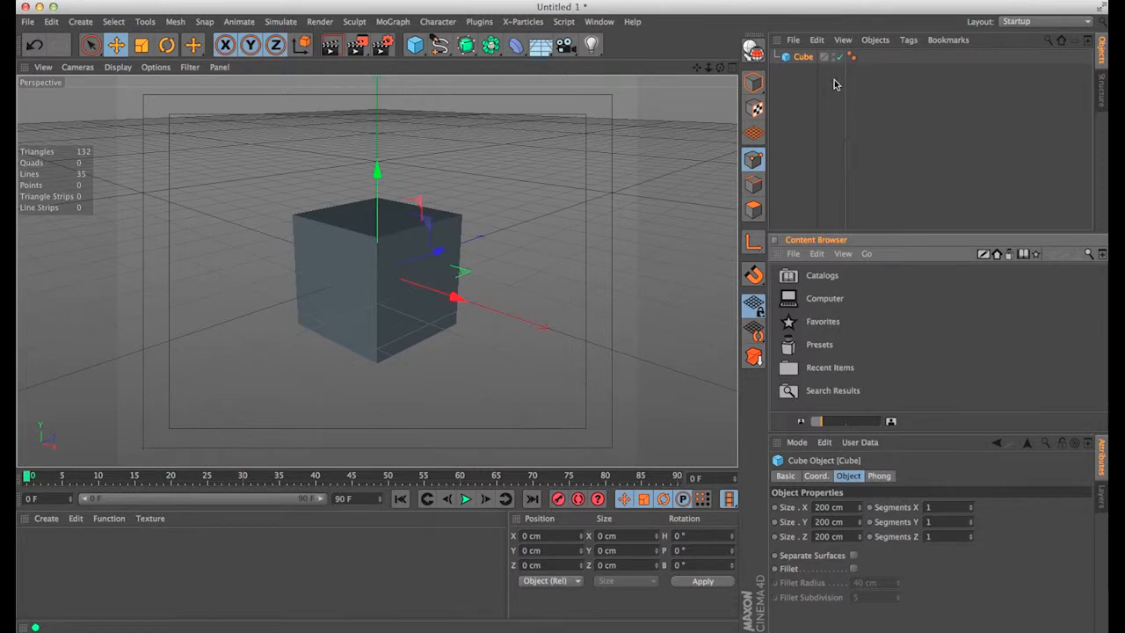
mouse_move(824, 144)
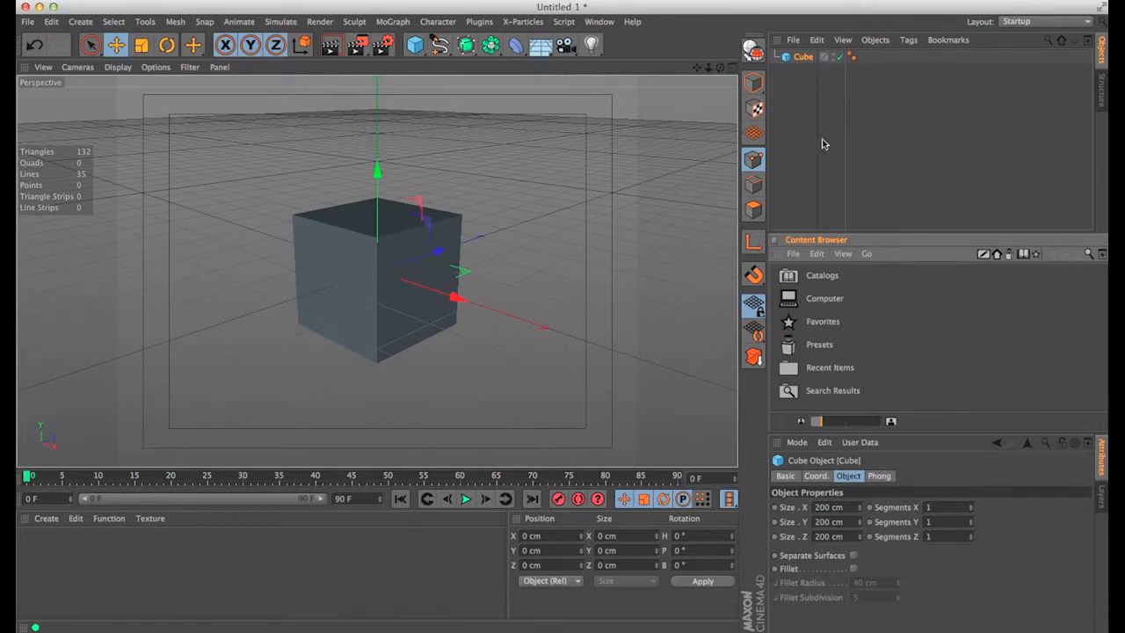